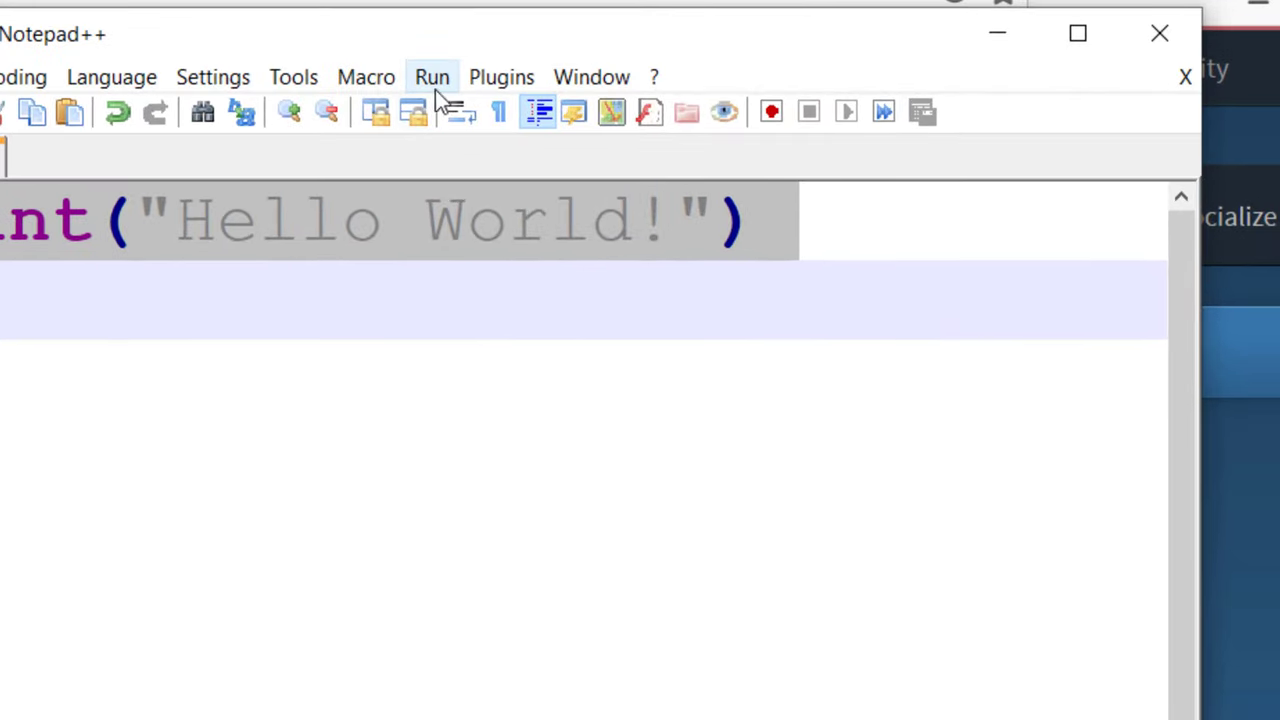
{"action": "mouse_move", "coordinate": [448, 84]}
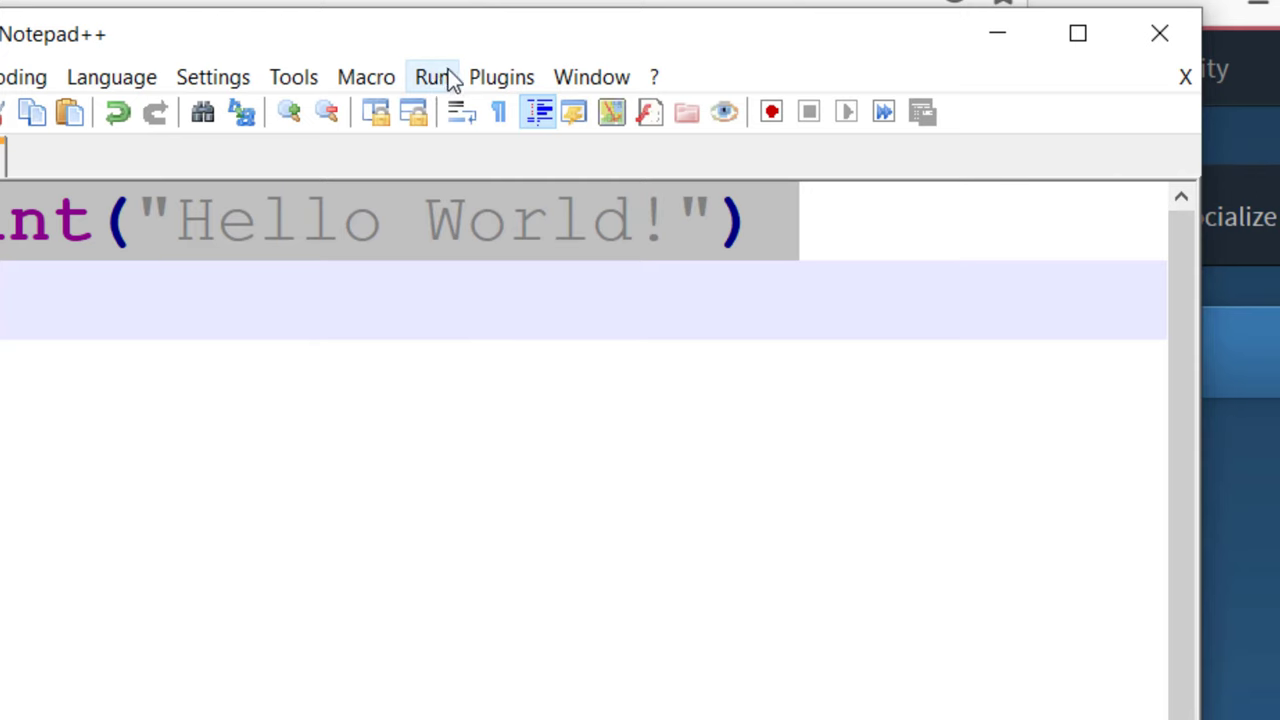
Show the Run menu's list of commands for running programs and scripts.
{"action": "left_click", "coordinate": [432, 76]}
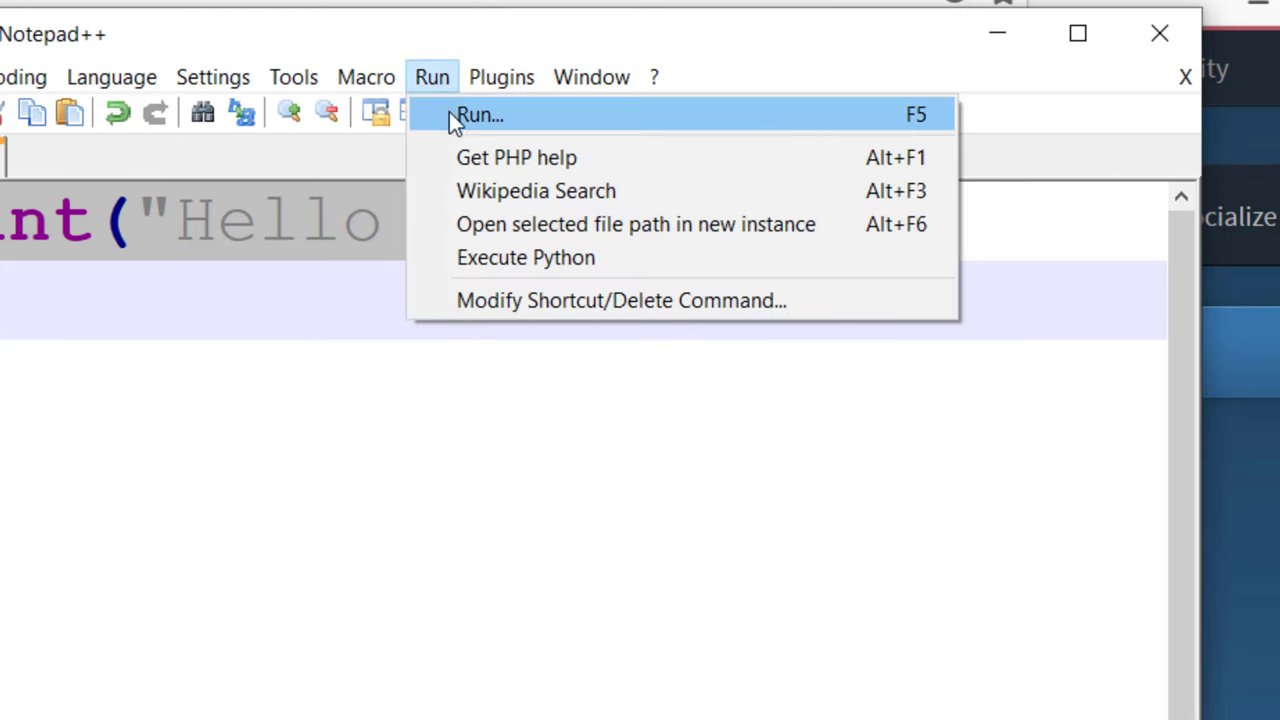
{"action": "mouse_move", "coordinate": [616, 124]}
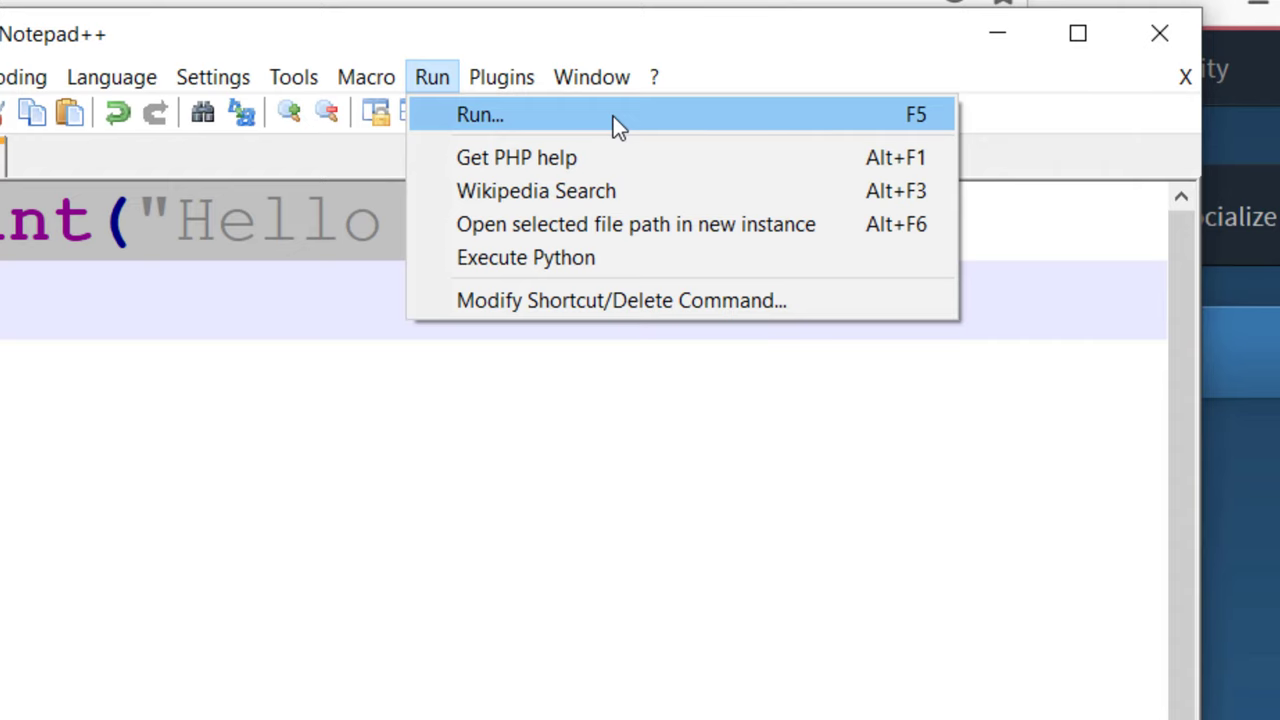
Enter the run command python "$(FULL_CURRENT_PATH)" in the Run... dialog and run it.
{"action": "left_click", "coordinate": [480, 114]}
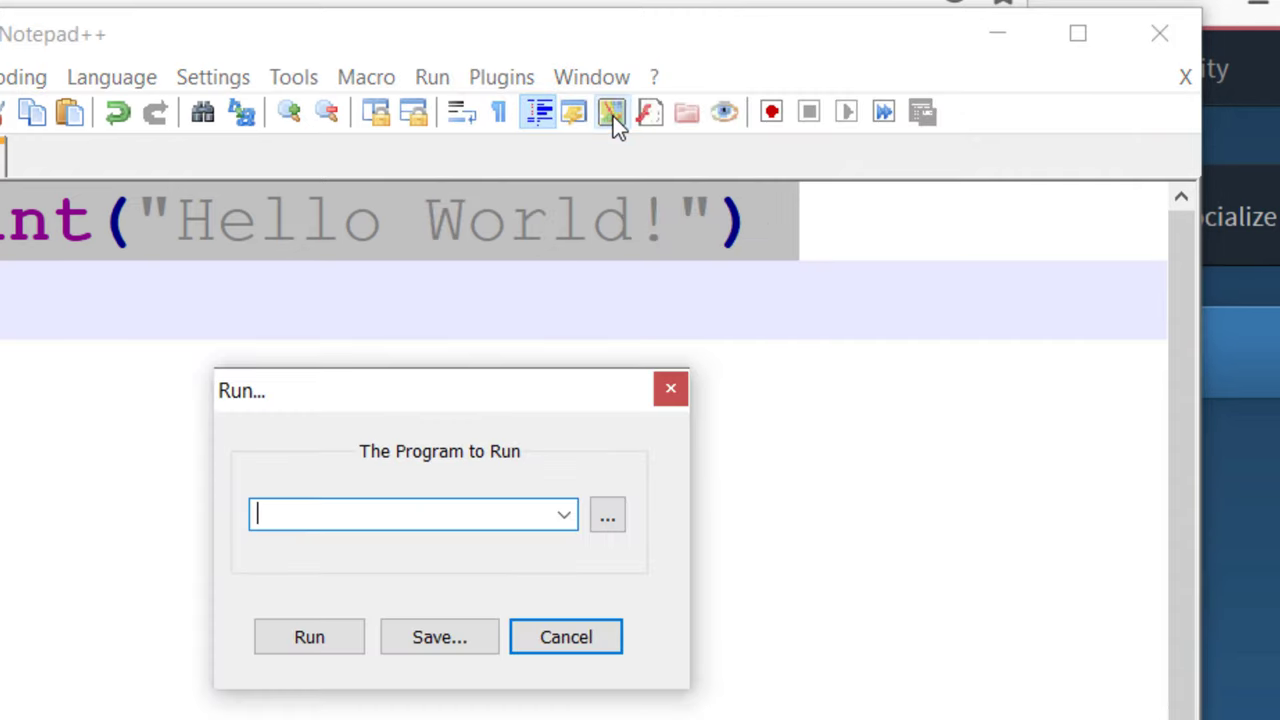
{"action": "type", "text": "p"}
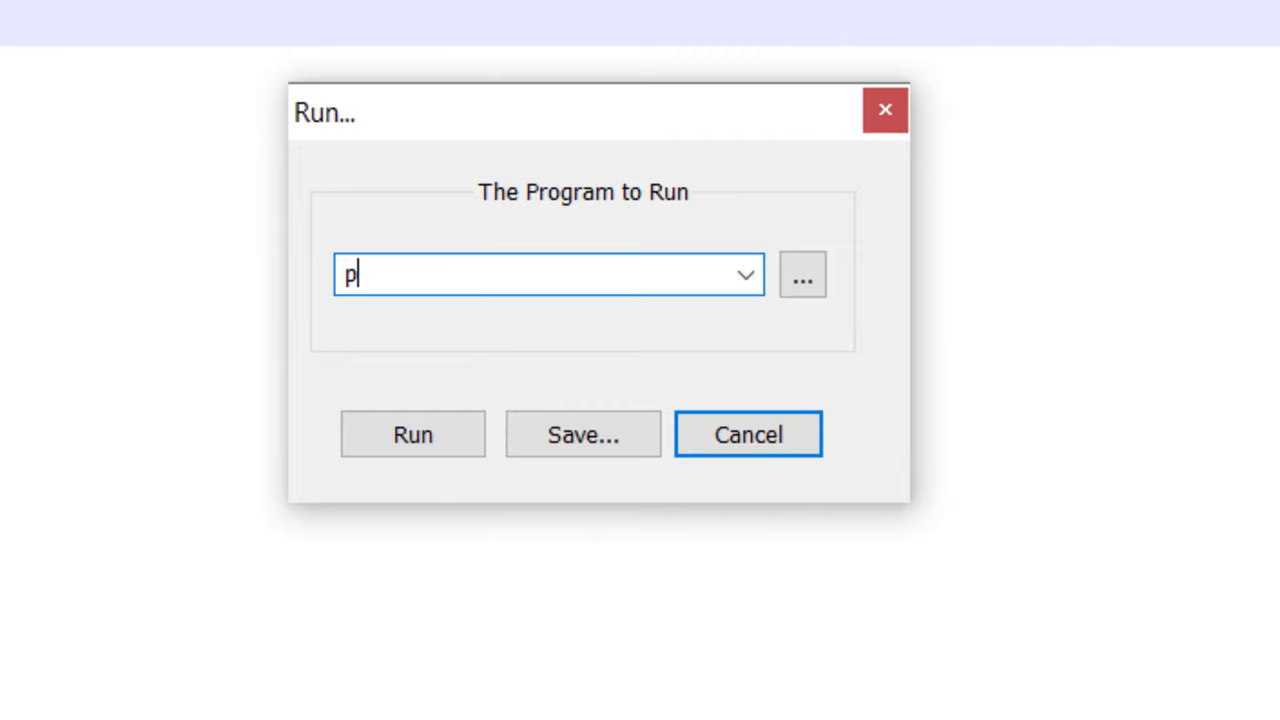
{"action": "type", "text": "ython"}
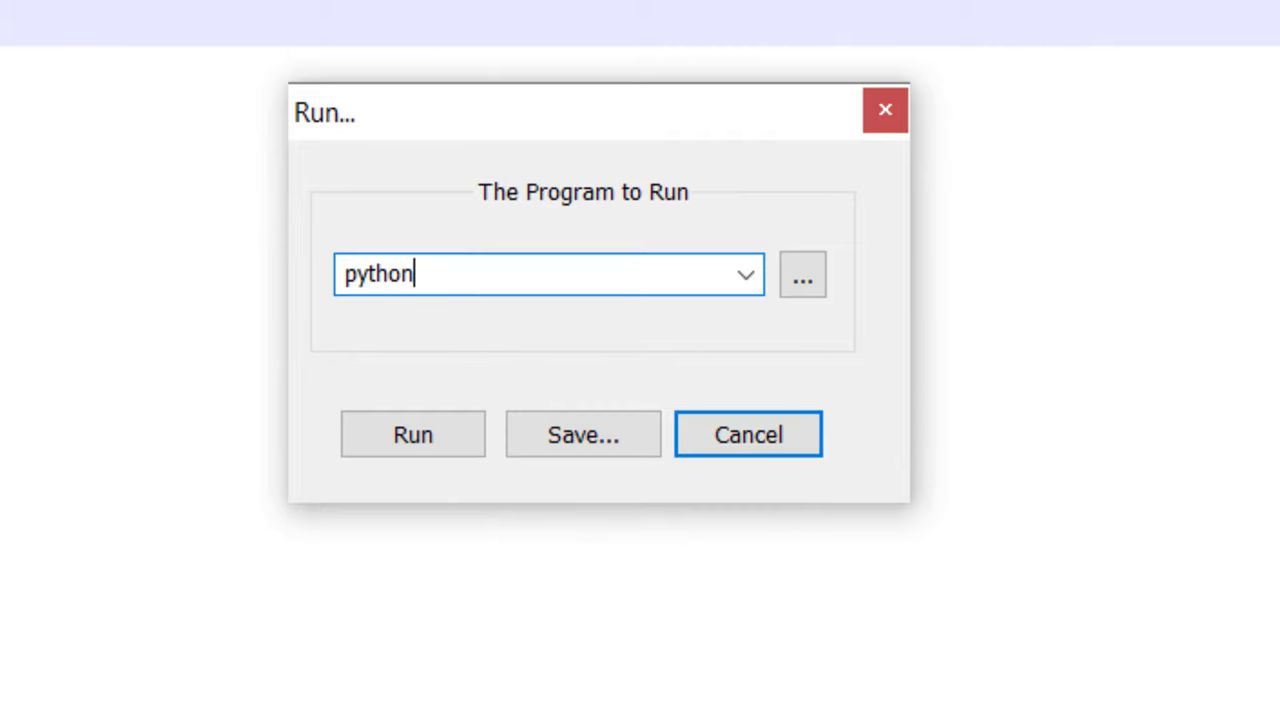
{"action": "type", "text": "\" \""}
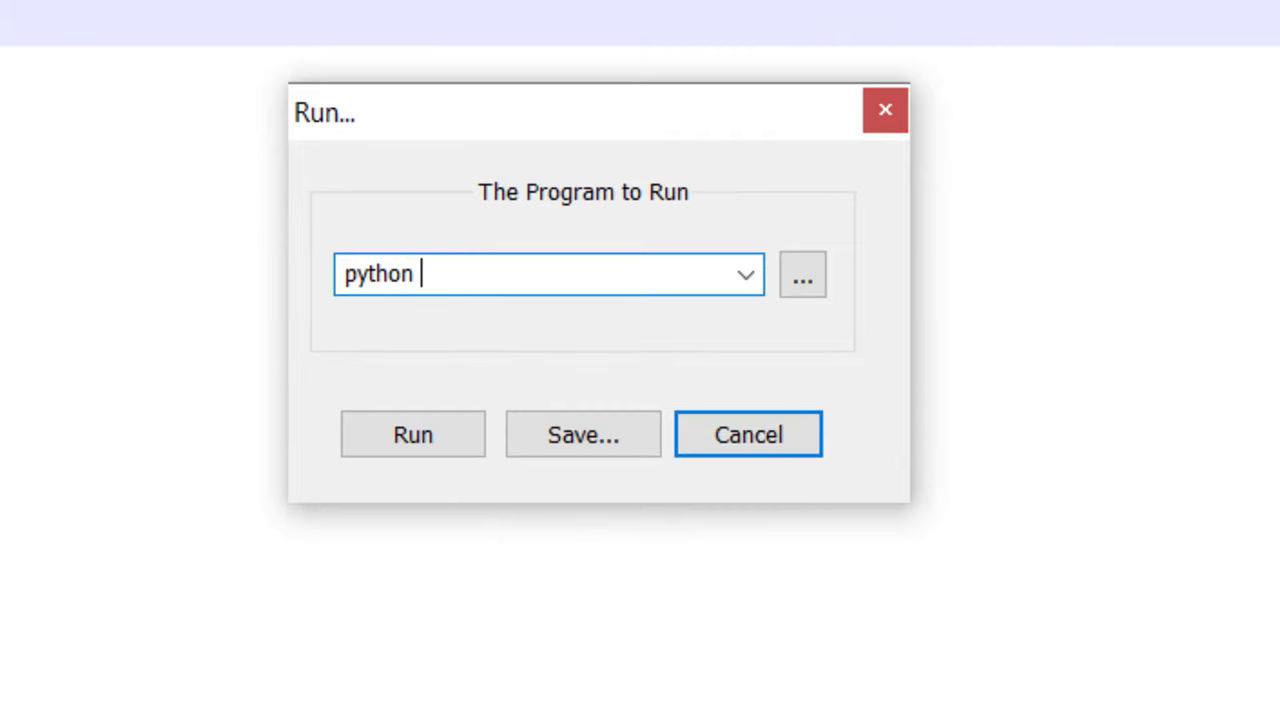
{"action": "type", "text": "\""}
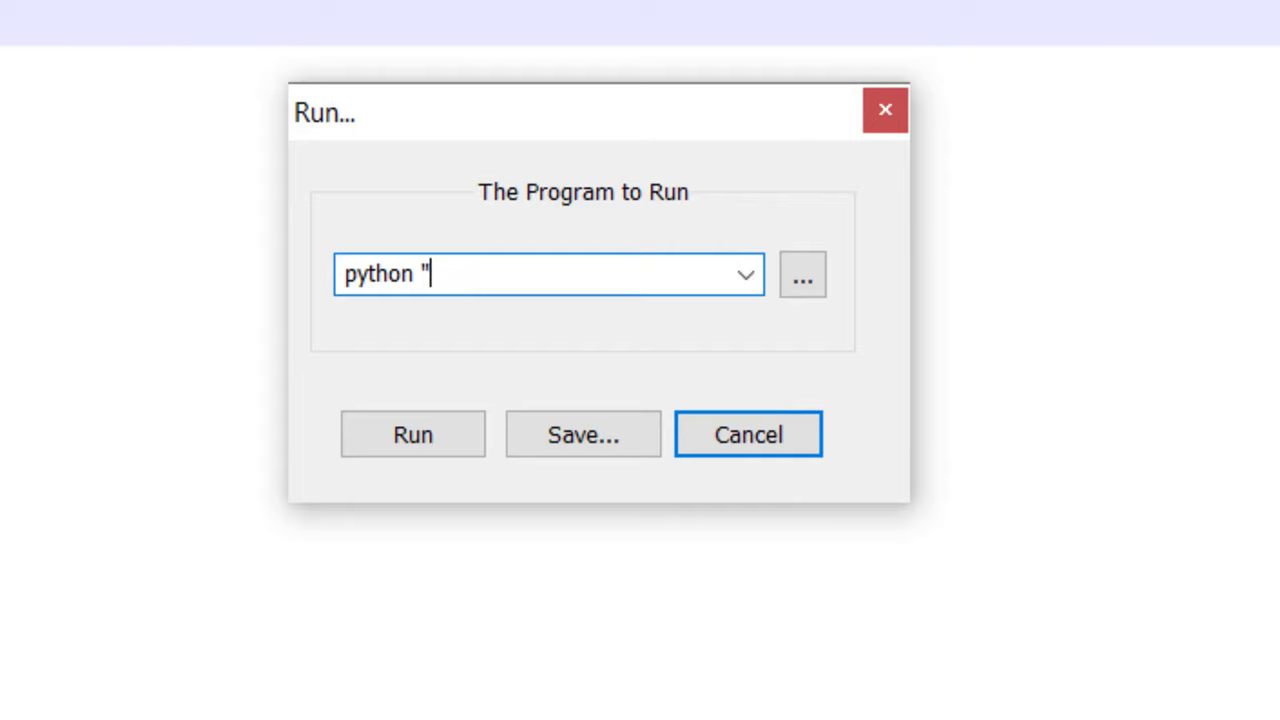
{"action": "type", "text": "\""}
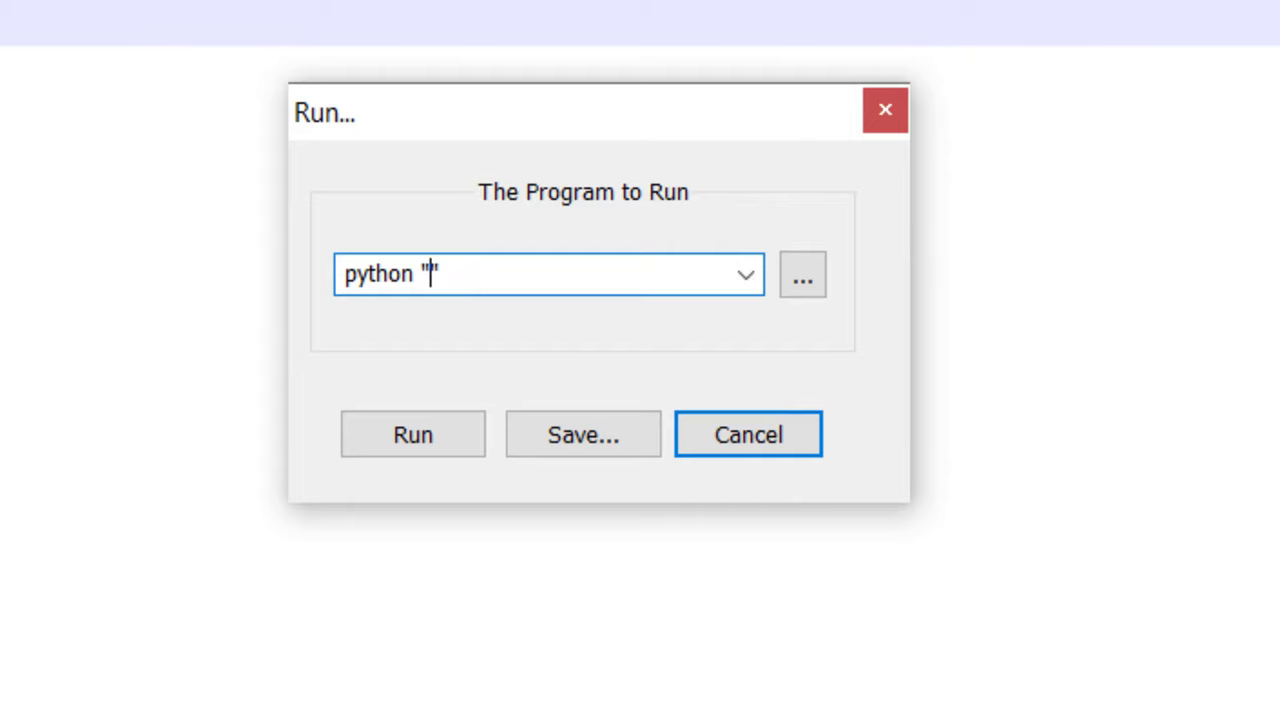
{"action": "type", "text": "%"}
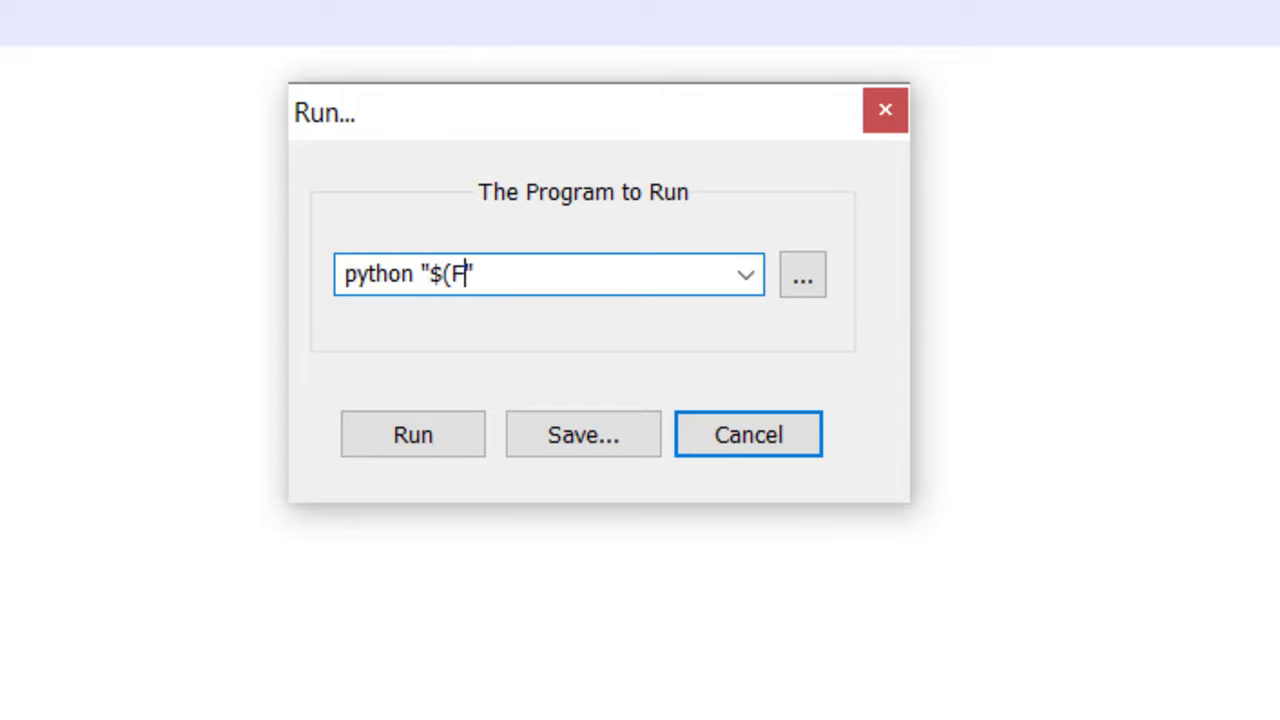
{"action": "type", "text": "ULL_CUR"}
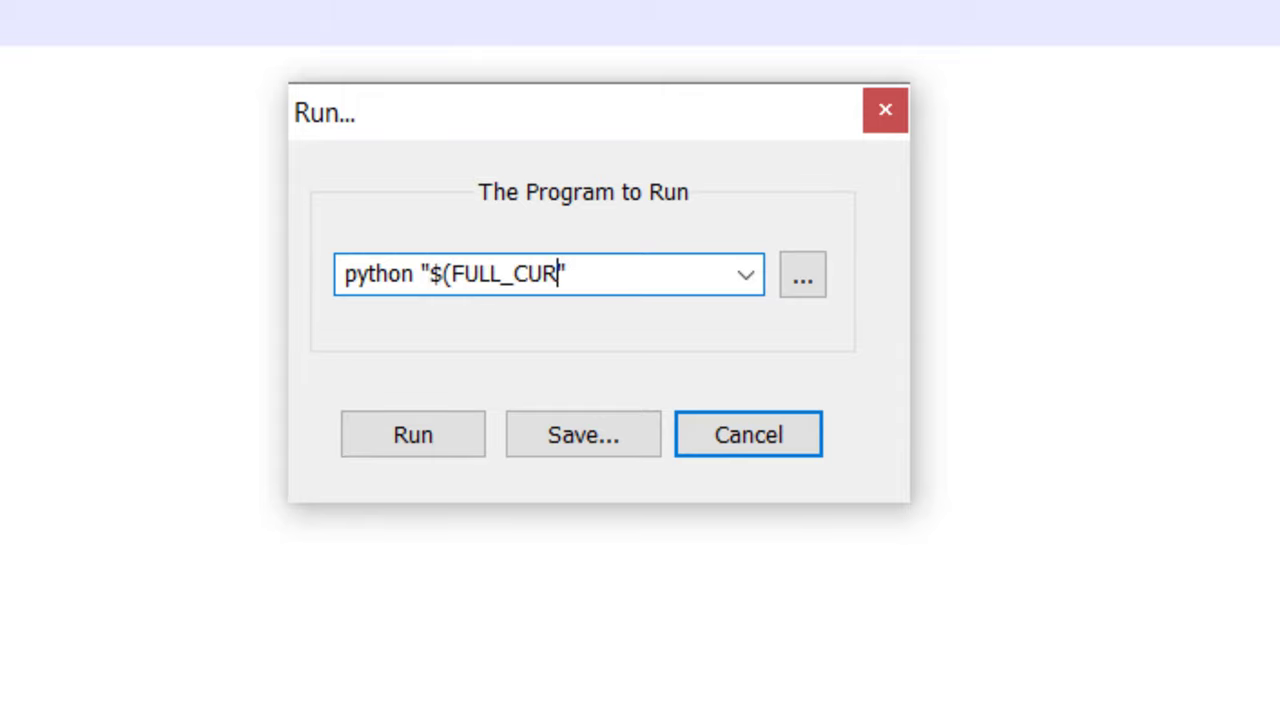
{"action": "type", "text": "RENT_PA"}
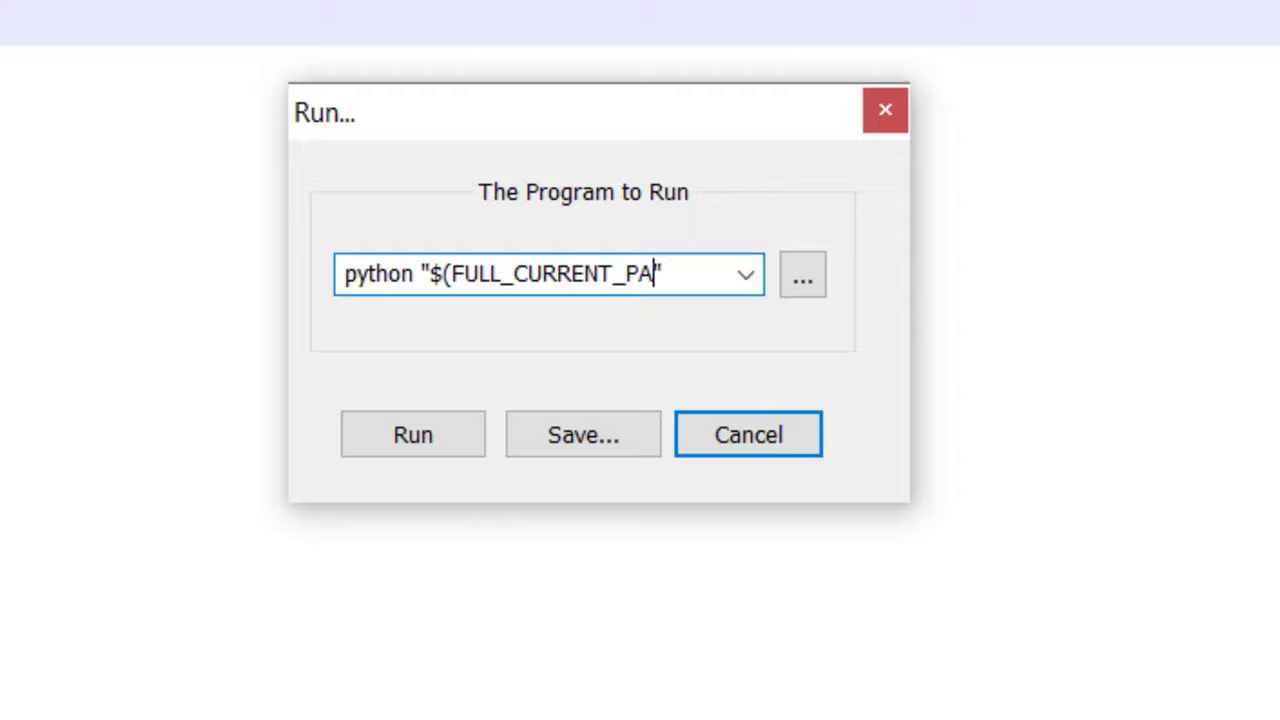
{"action": "type", "text": "TH)"}
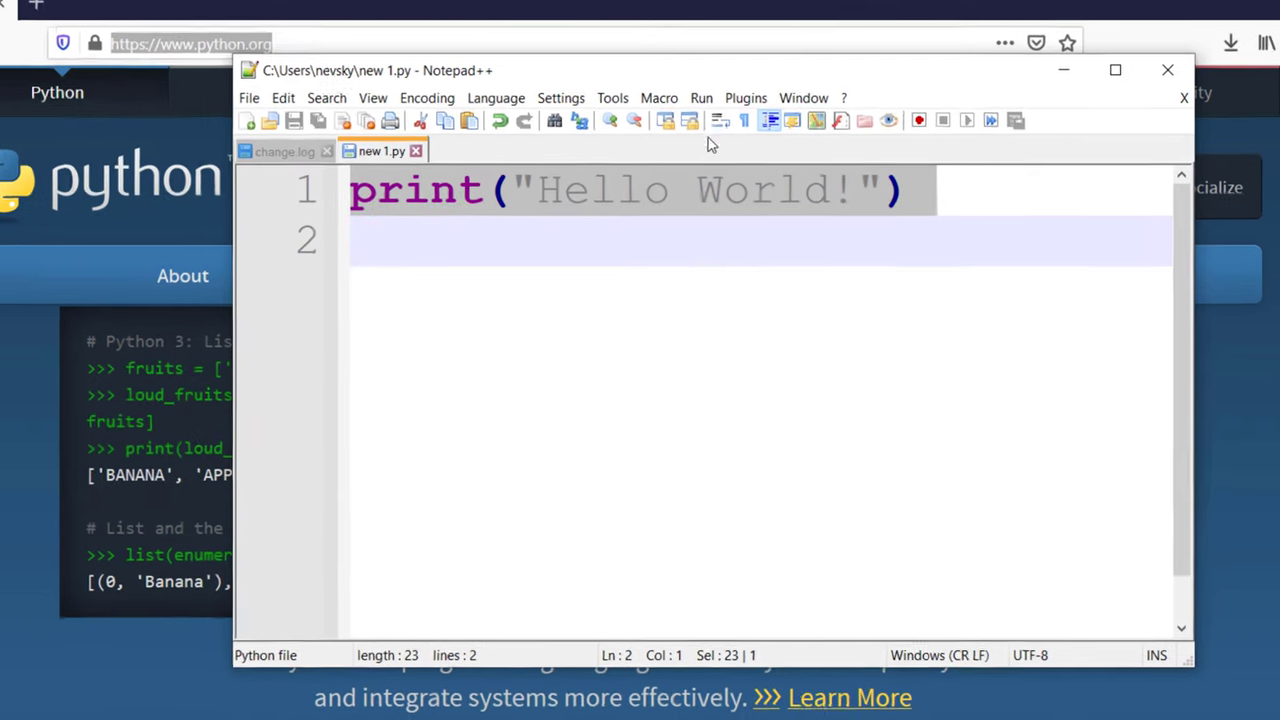
Add the -i interactive option to the command and copy the Python39 folder path from File Explorer.
{"action": "left_click", "coordinate": [700, 96]}
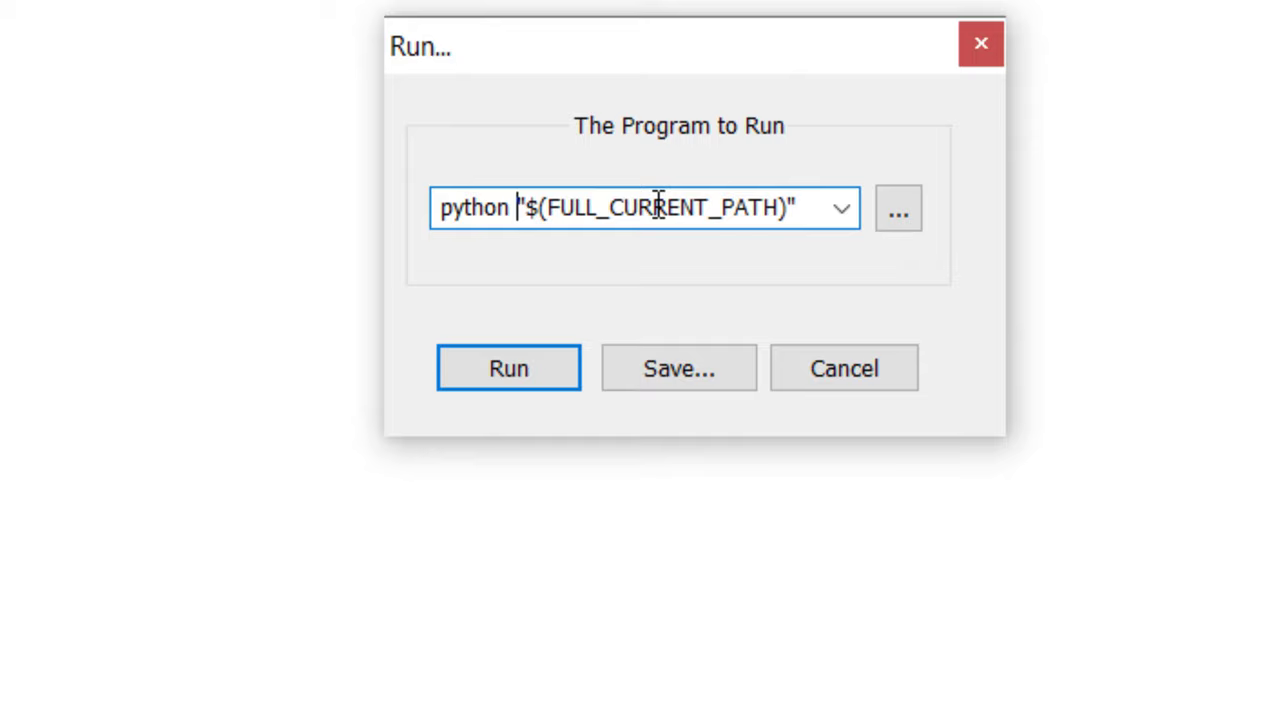
{"action": "type", "text": "-i\""}
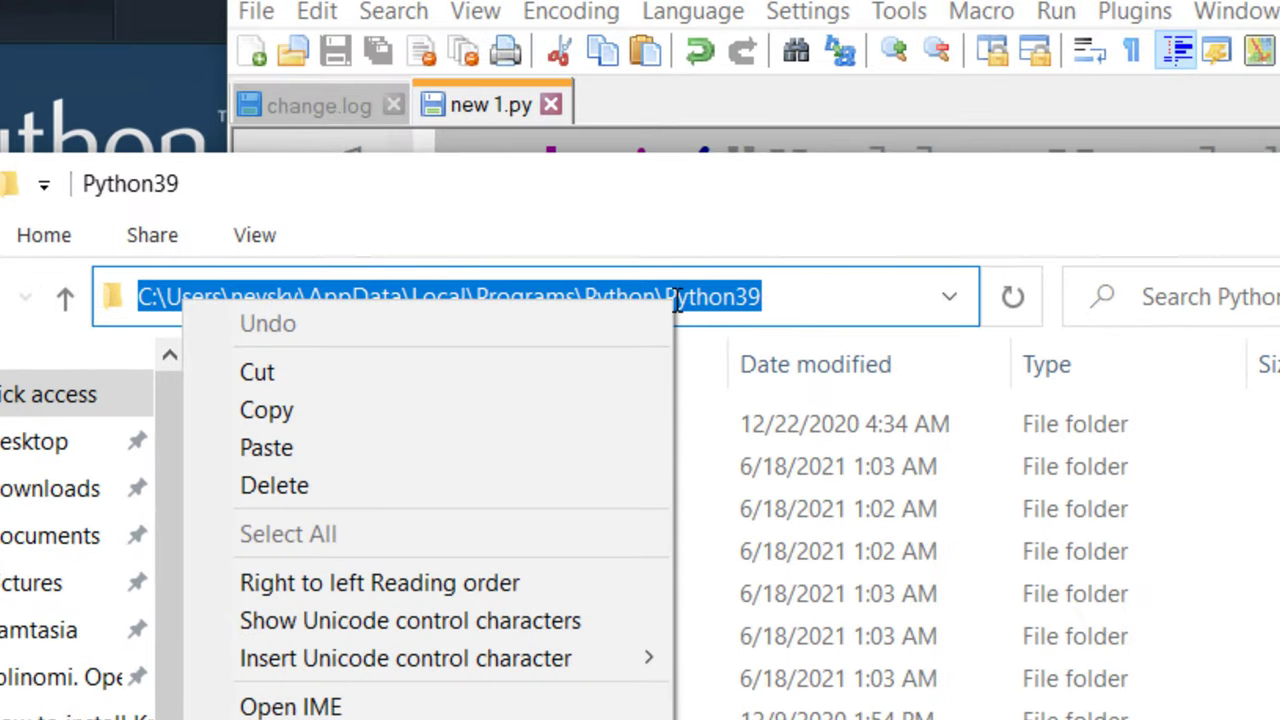
{"action": "left_click", "coordinate": [838, 284]}
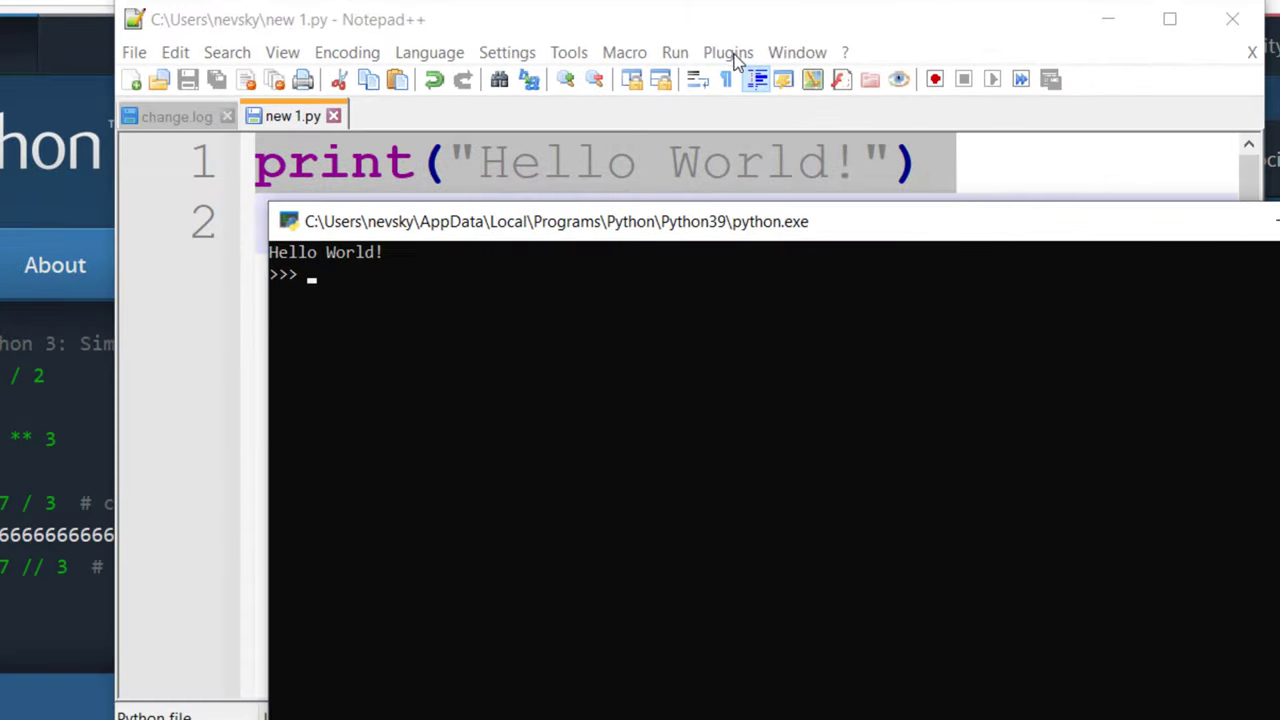
Prefix the command with the full Python39 python.exe path before -i "$(FULL_CURRENT_PATH)" and run it.
{"action": "left_click", "coordinate": [676, 52]}
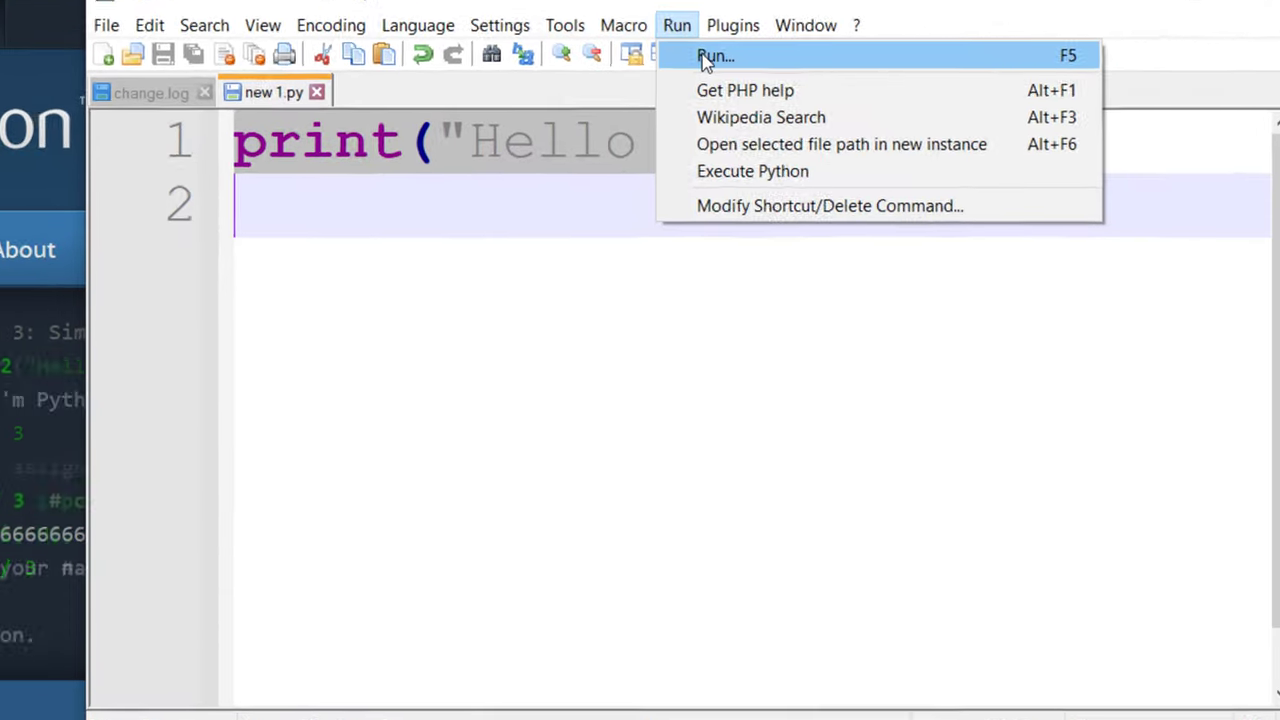
{"action": "left_click", "coordinate": [716, 56]}
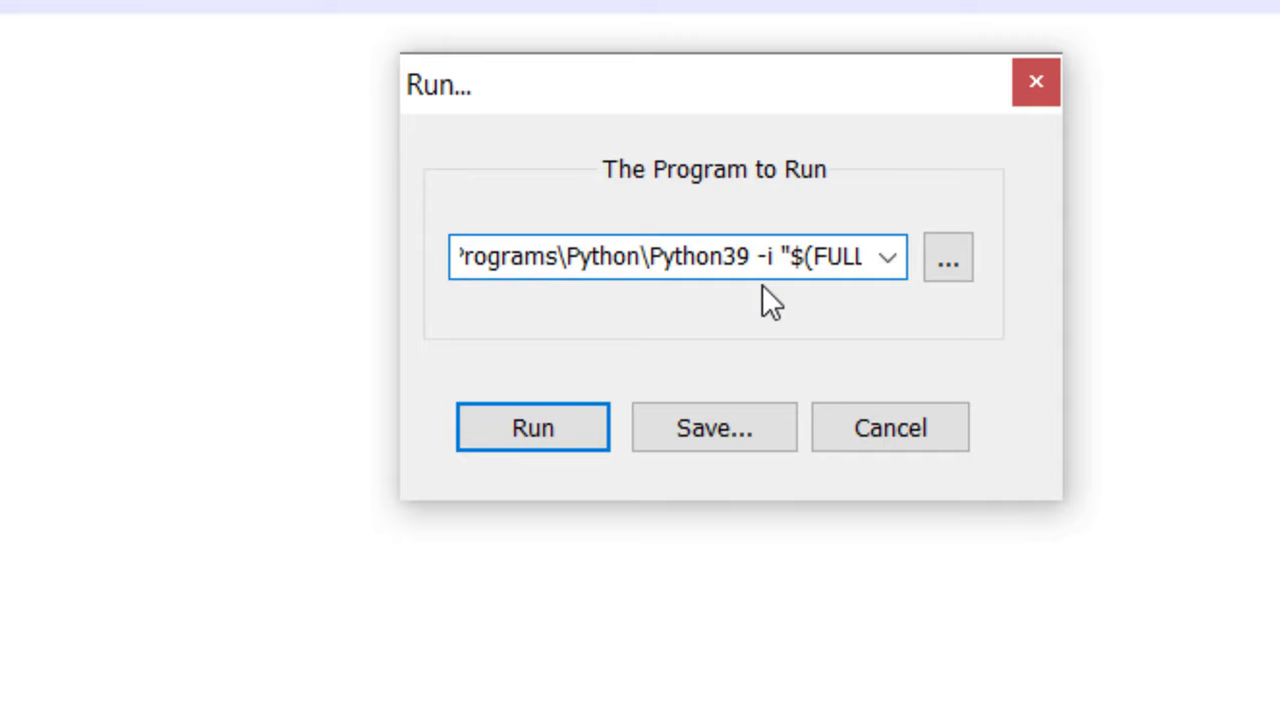
{"action": "type", "text": "\\python.exe"}
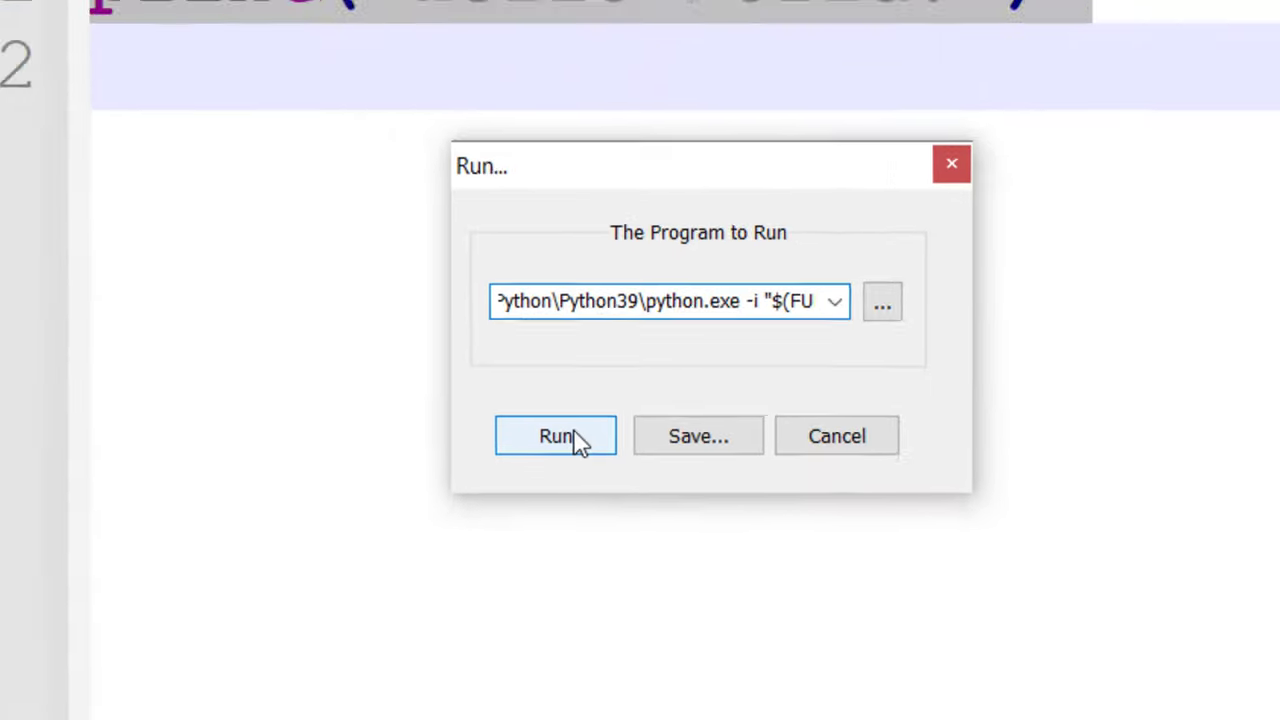
{"action": "left_click", "coordinate": [556, 436]}
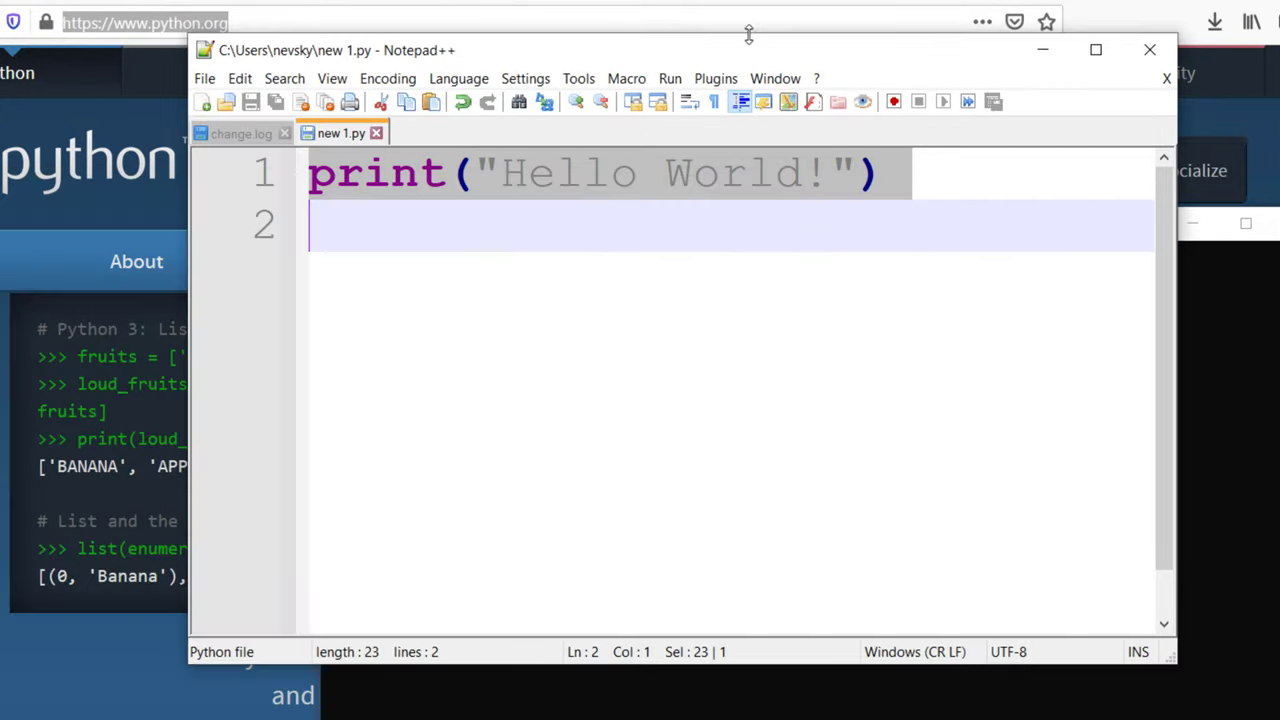
Save the command as 'Run Python' bound to Ctrl+F5.
{"action": "left_click", "coordinate": [670, 78]}
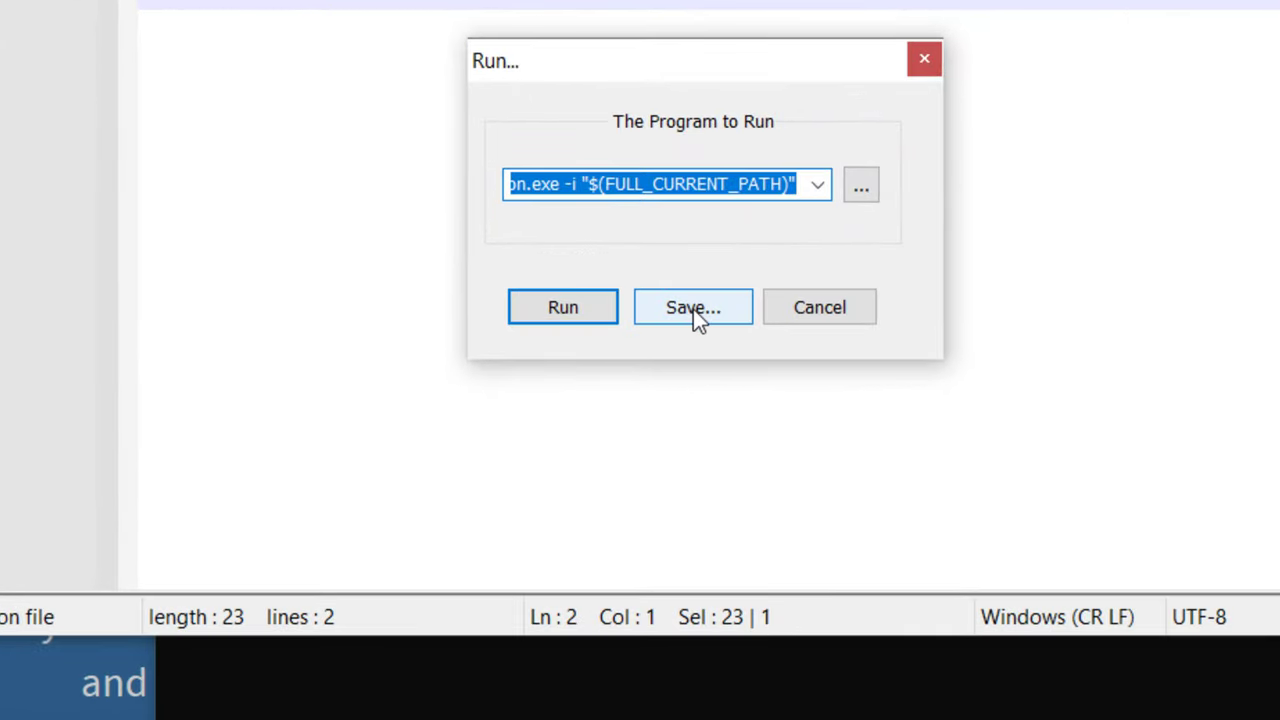
{"action": "left_click", "coordinate": [692, 308]}
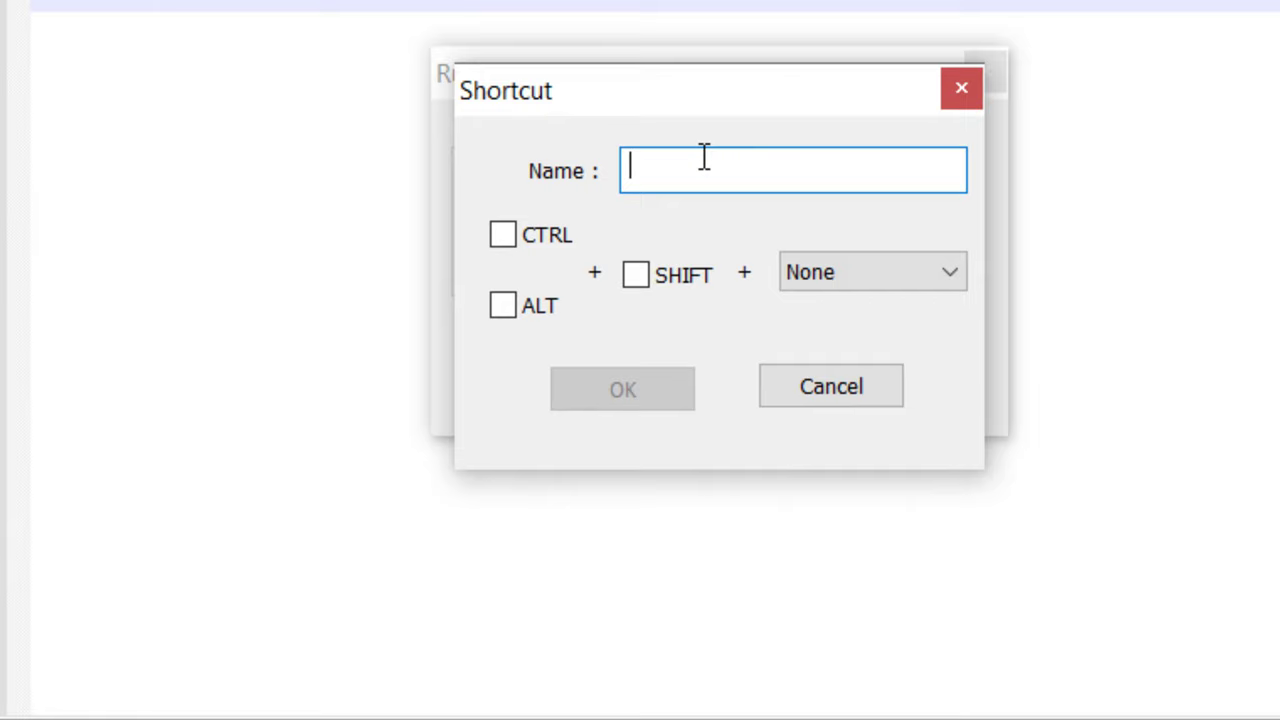
{"action": "type", "text": "E"}
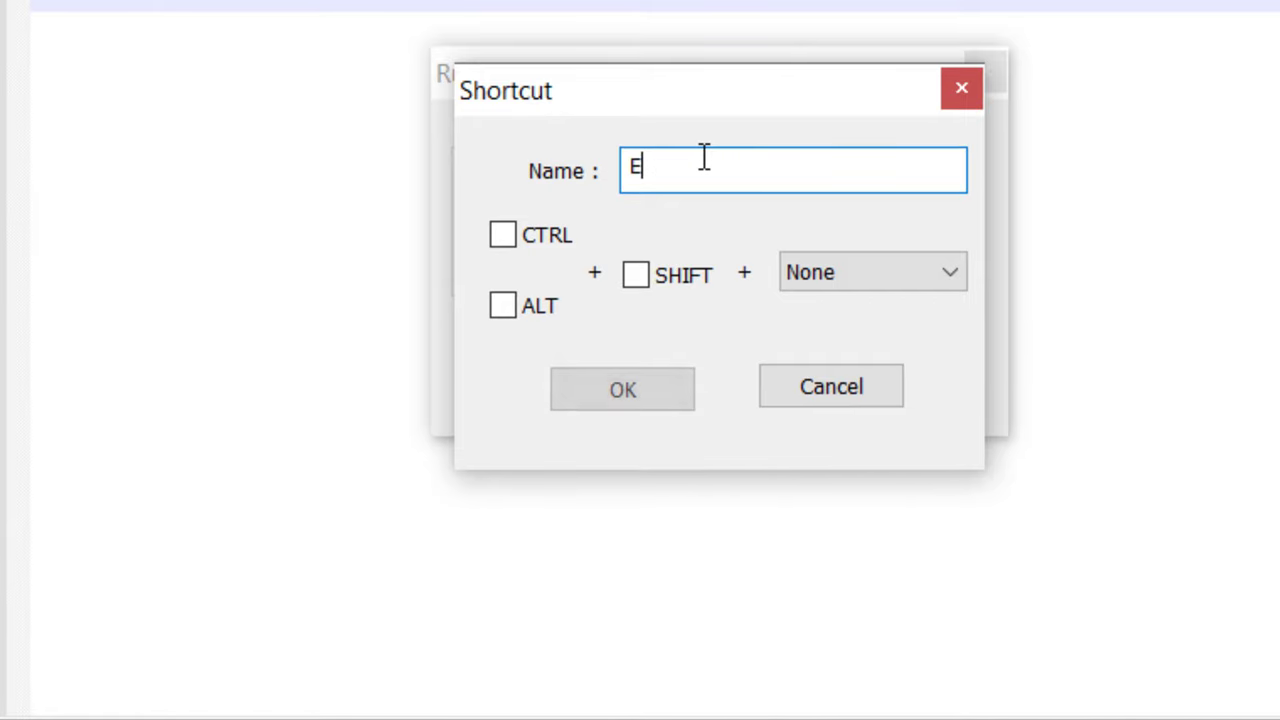
{"action": "type", "text": "Run"}
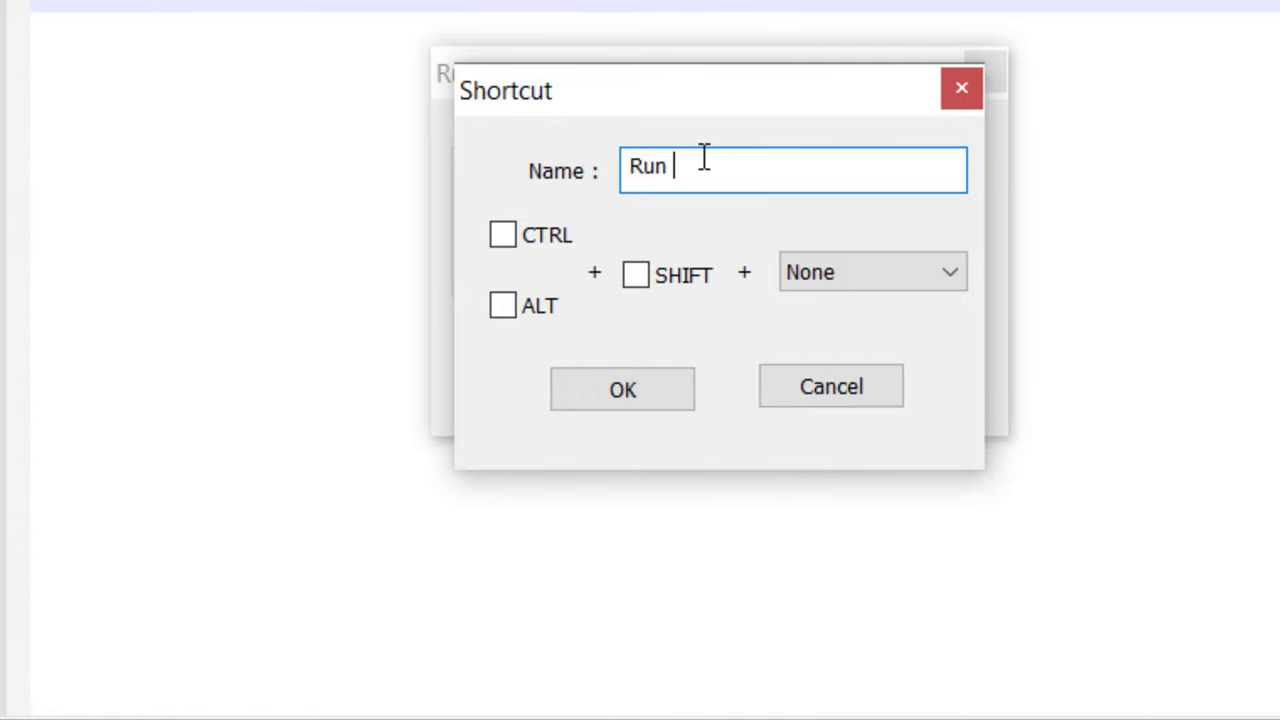
{"action": "type", "text": "Python"}
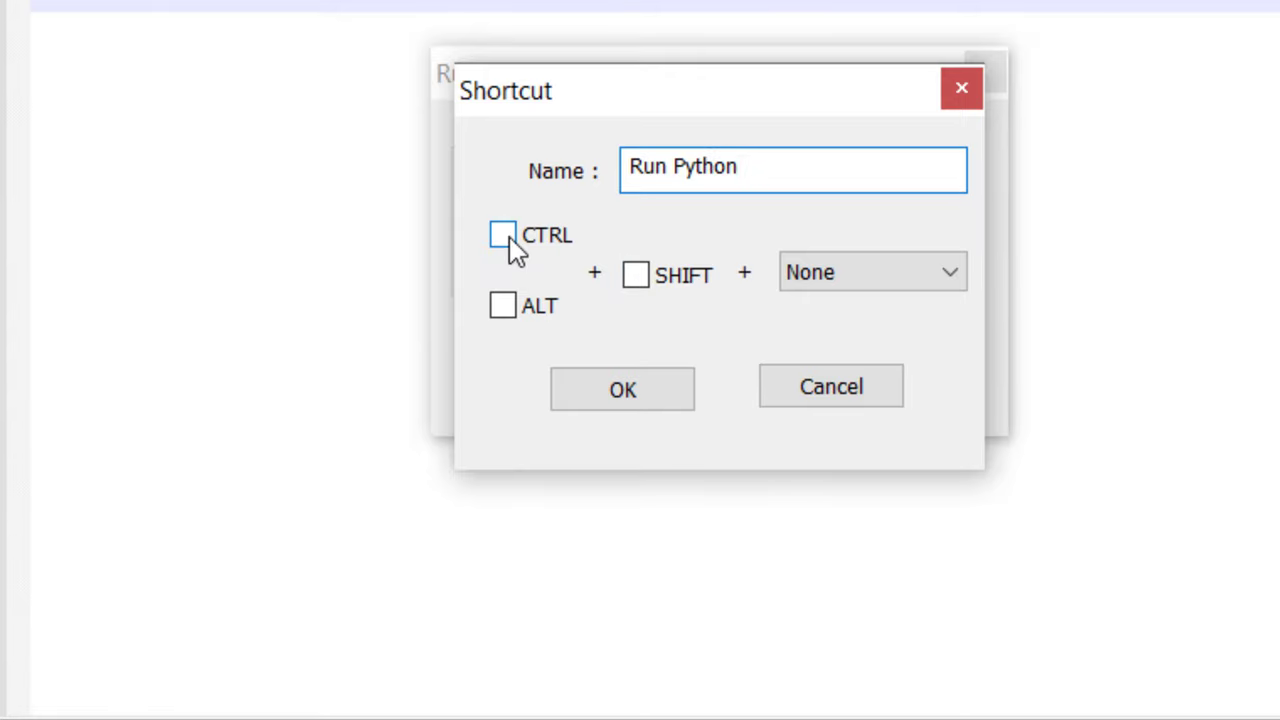
{"action": "left_click", "coordinate": [504, 234]}
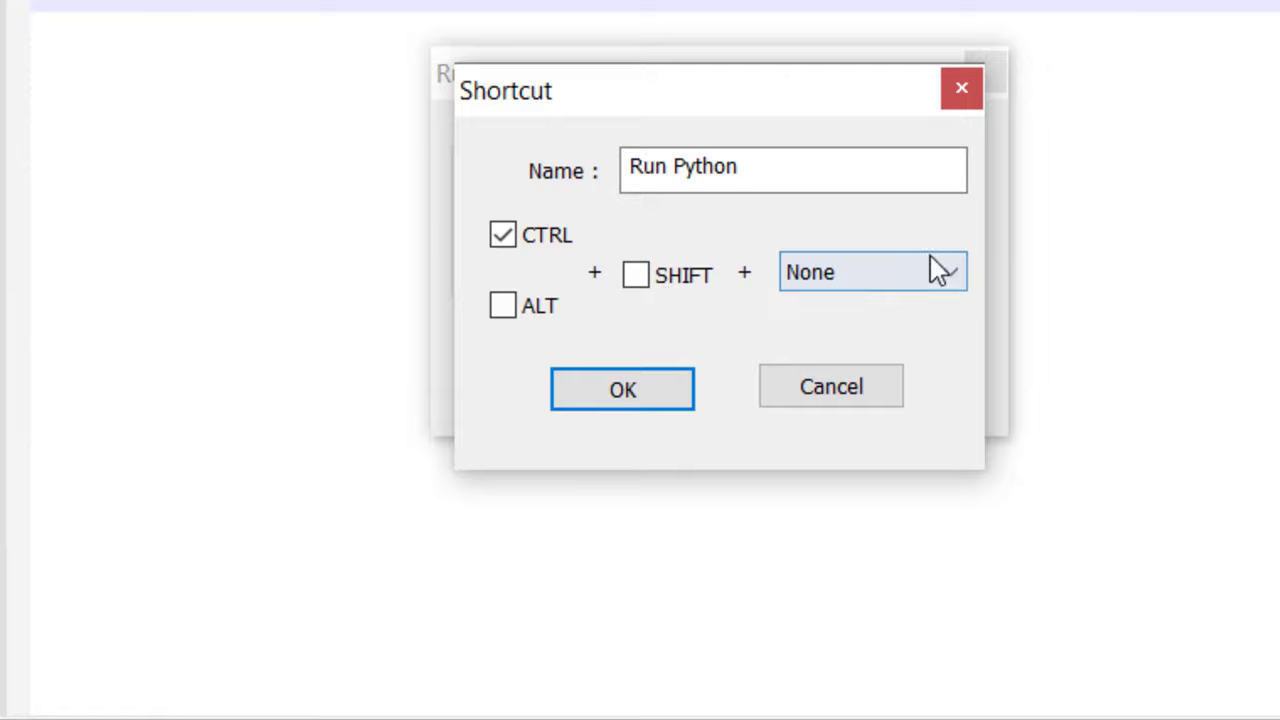
{"action": "left_click", "coordinate": [870, 272]}
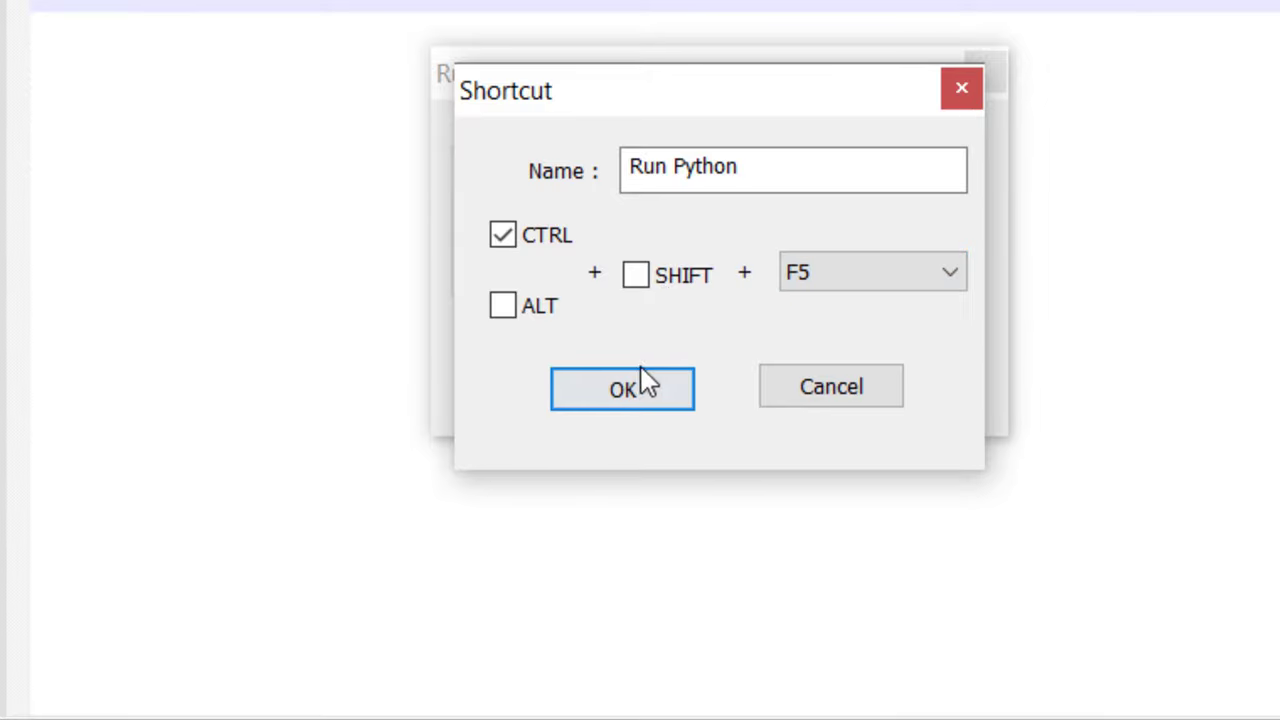
{"action": "left_click", "coordinate": [622, 388]}
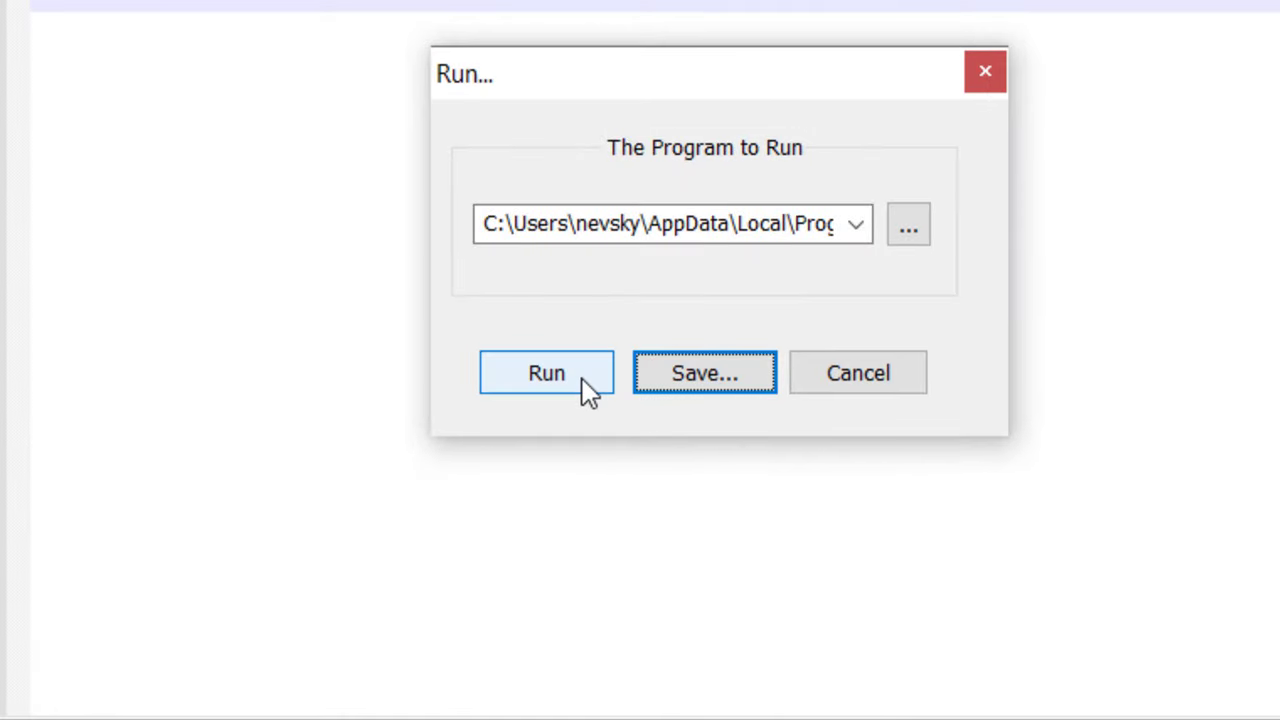
Launch Run Python from the Run menu so a Python console shows Hello World!
{"action": "left_click", "coordinate": [546, 372]}
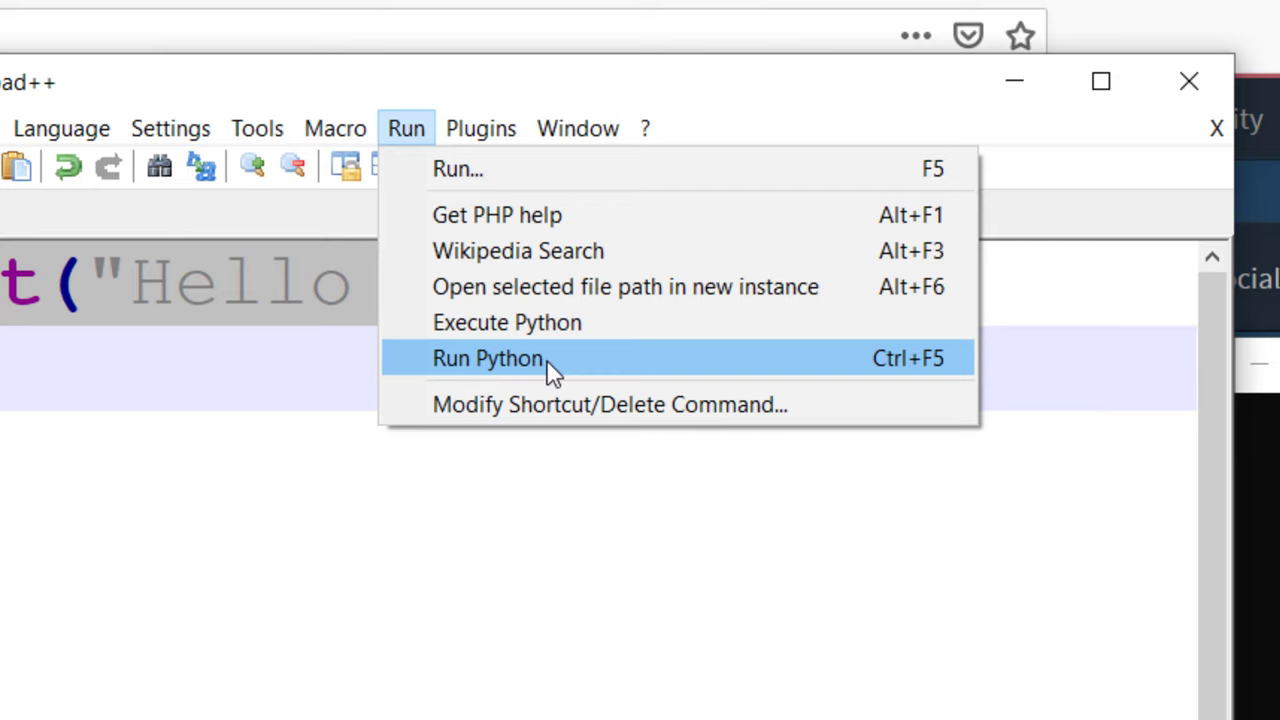
{"action": "mouse_move", "coordinate": [490, 368]}
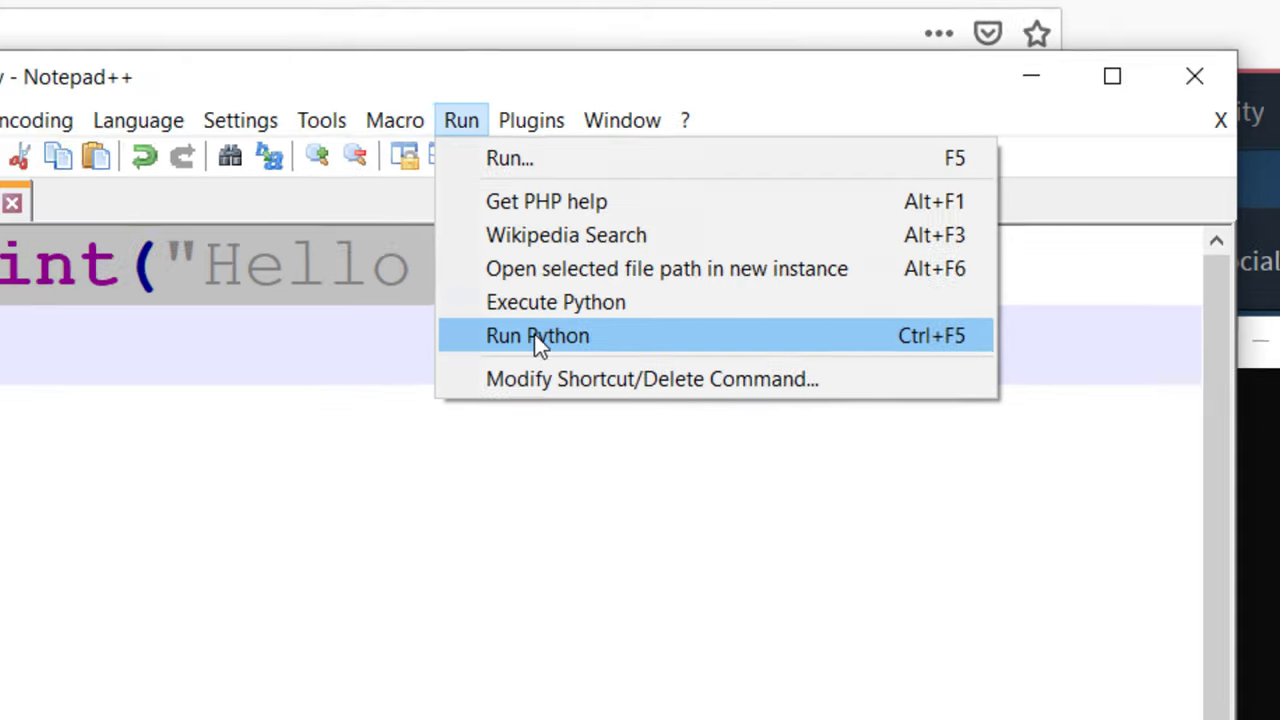
{"action": "left_click", "coordinate": [536, 336]}
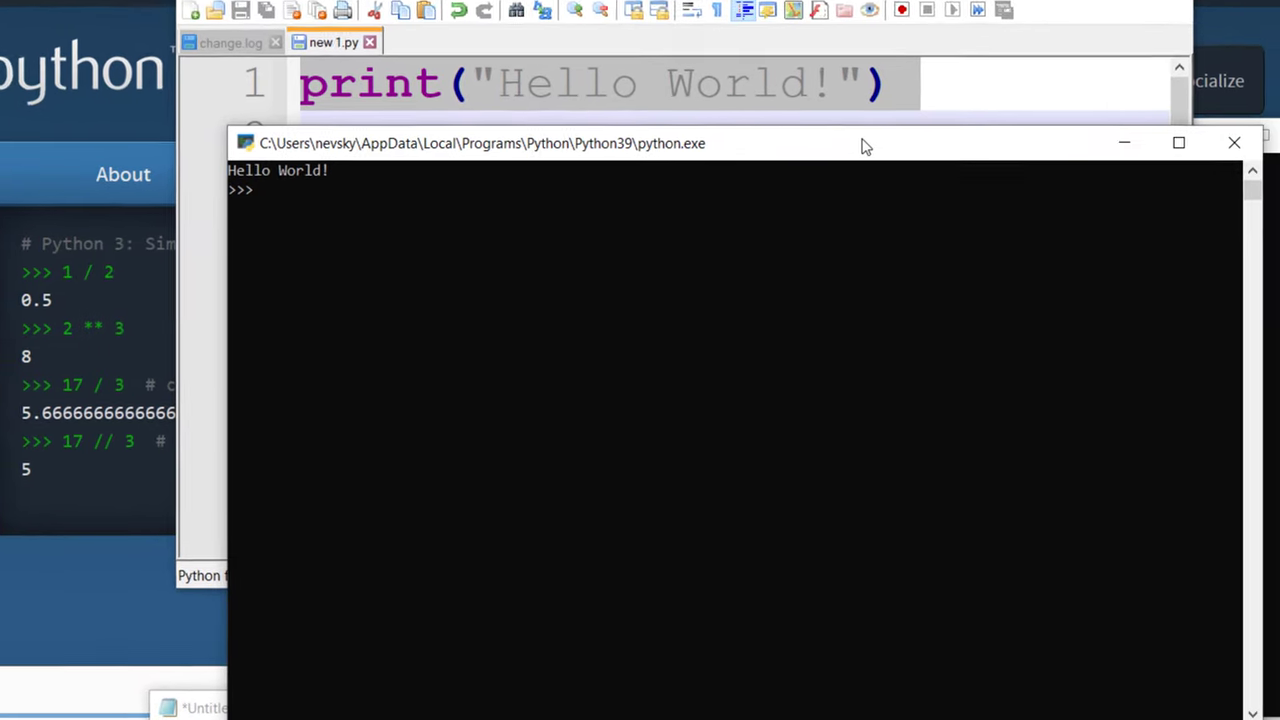